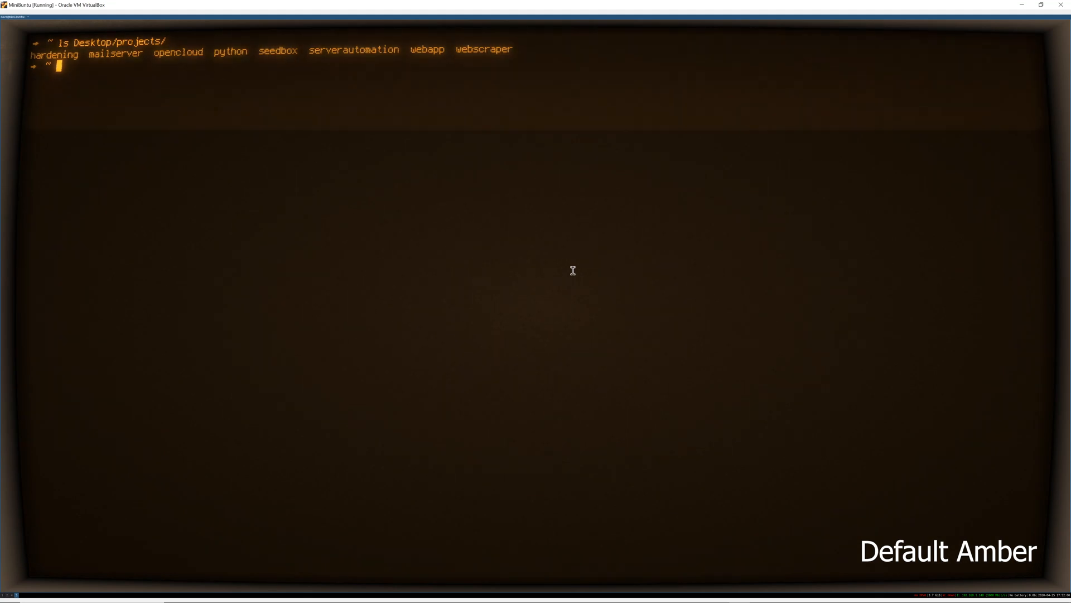
# List the code folder and print directory trees, including tree code/s, in the amber terminal
pyautogui.write('ls code')
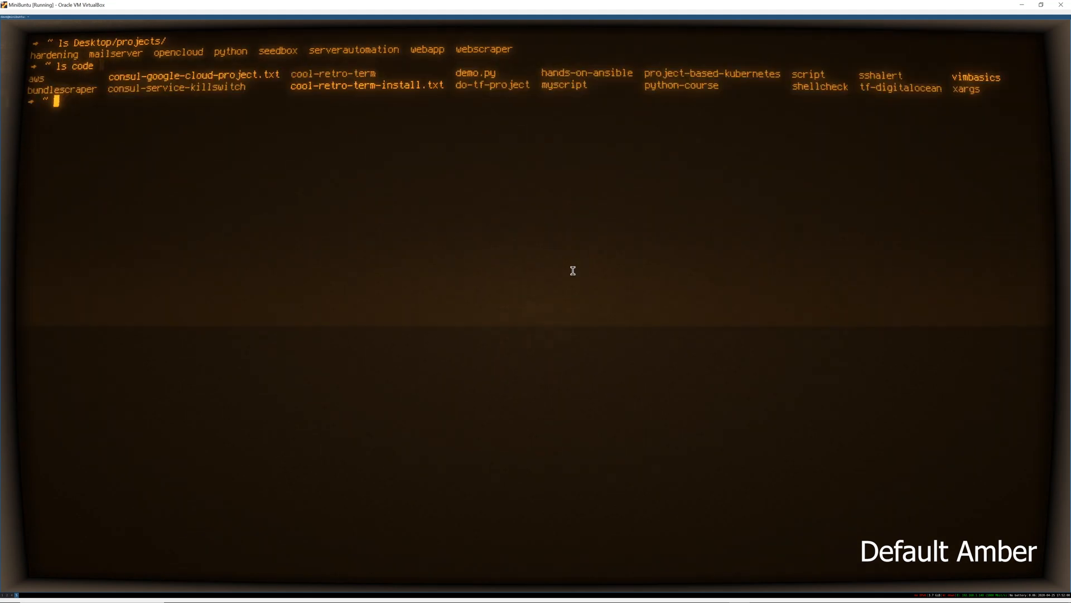
pyautogui.write('tree')
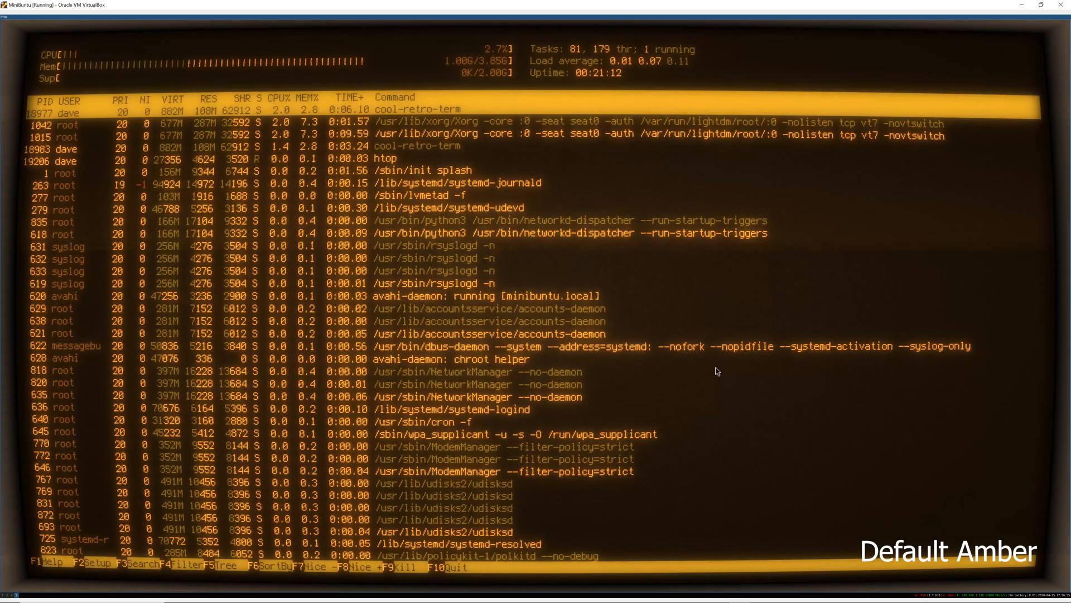
pyautogui.moveTo(686, 316)
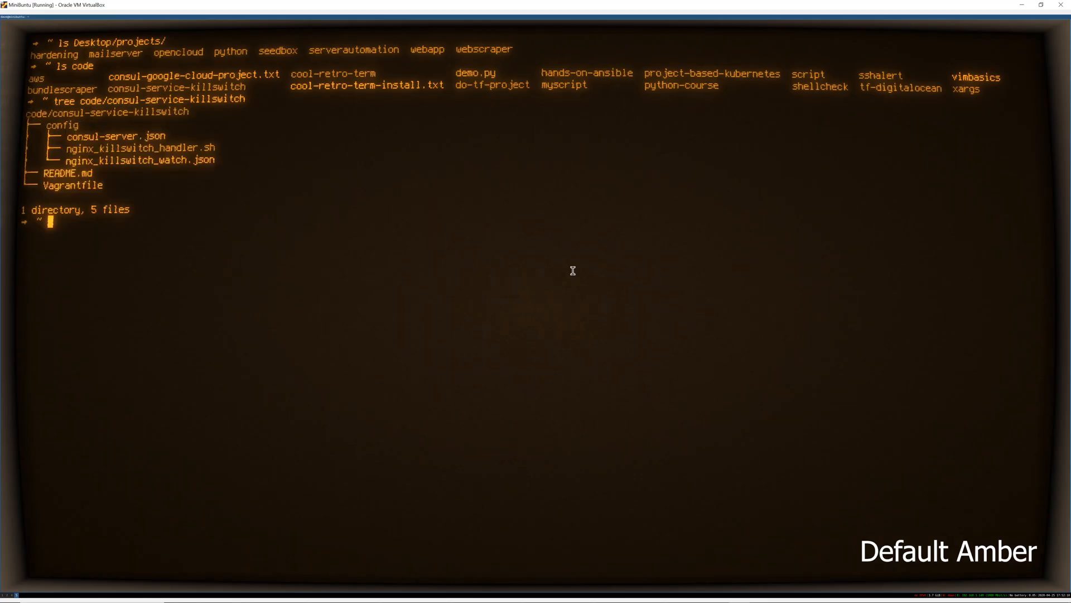
pyautogui.write('tree code/s')
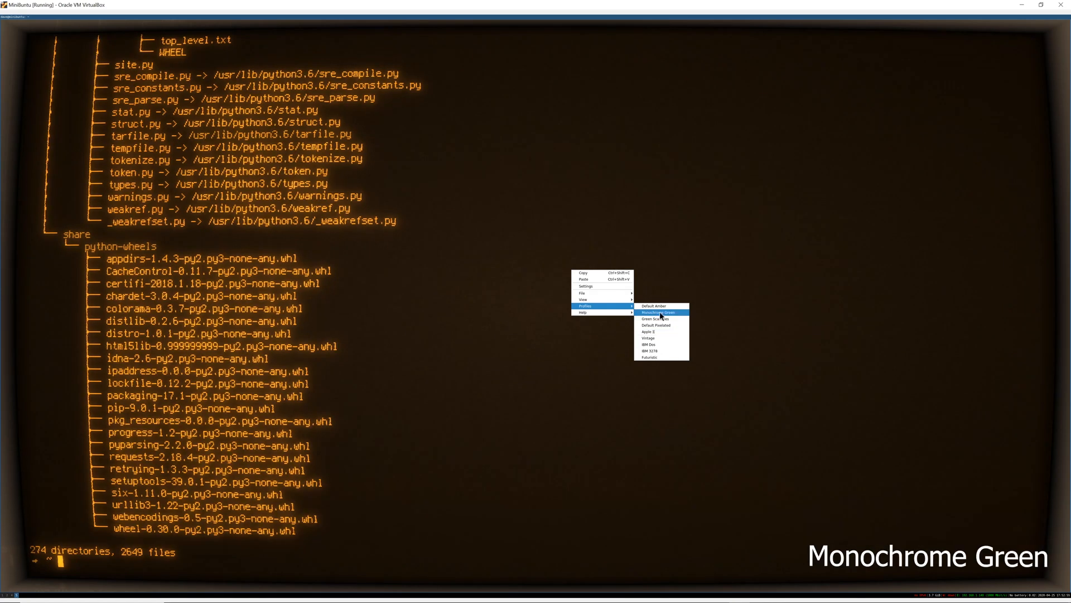
# Switch the terminal to Monochrome Green and then Default Pixellated via Profiles
pyautogui.click(659, 313)
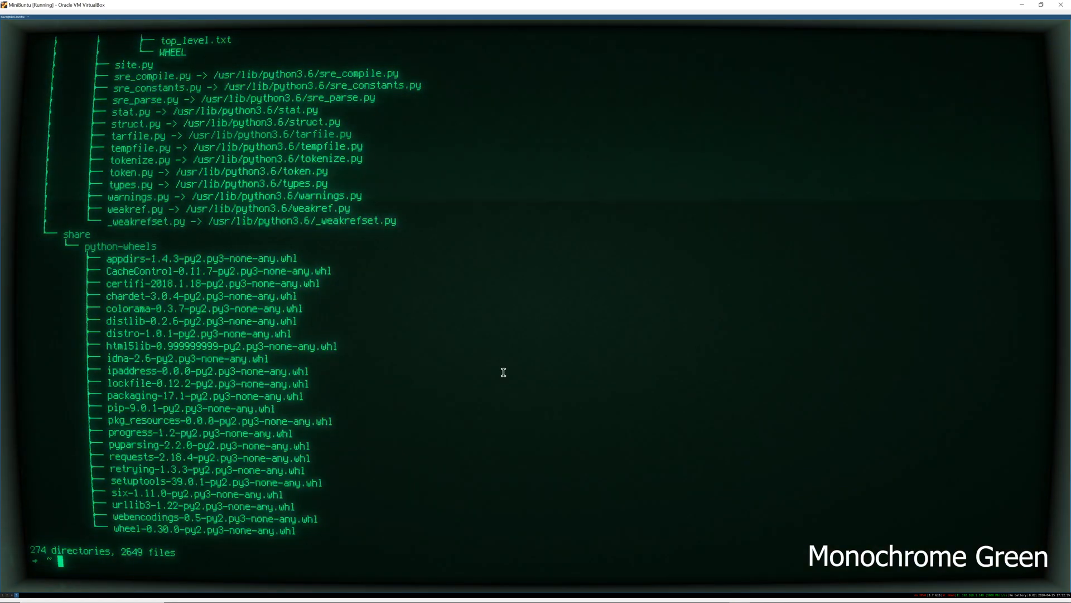
pyautogui.rightClick(503, 373)
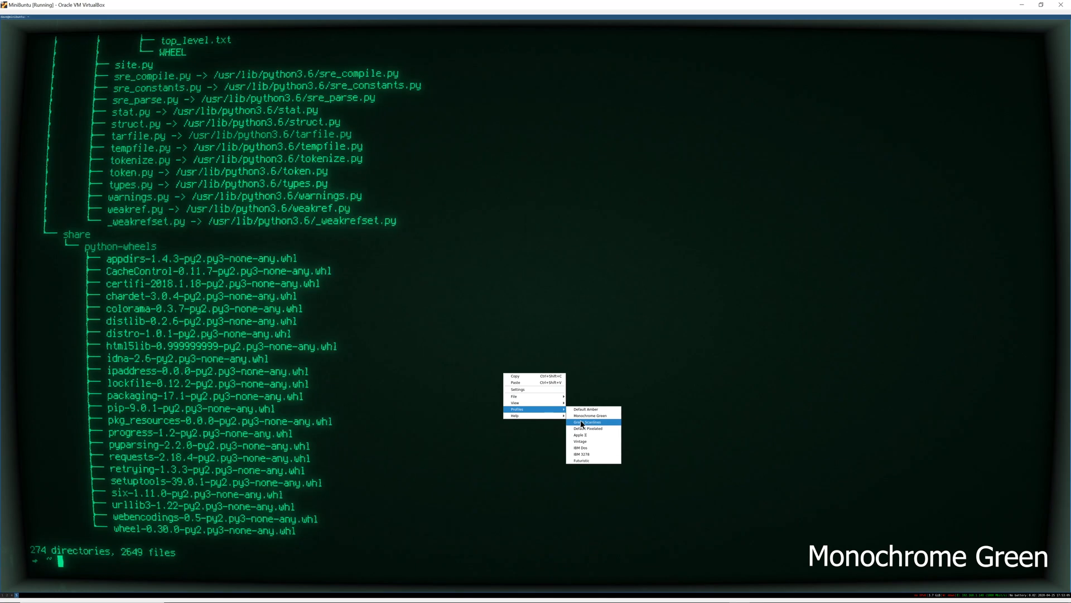
pyautogui.click(588, 422)
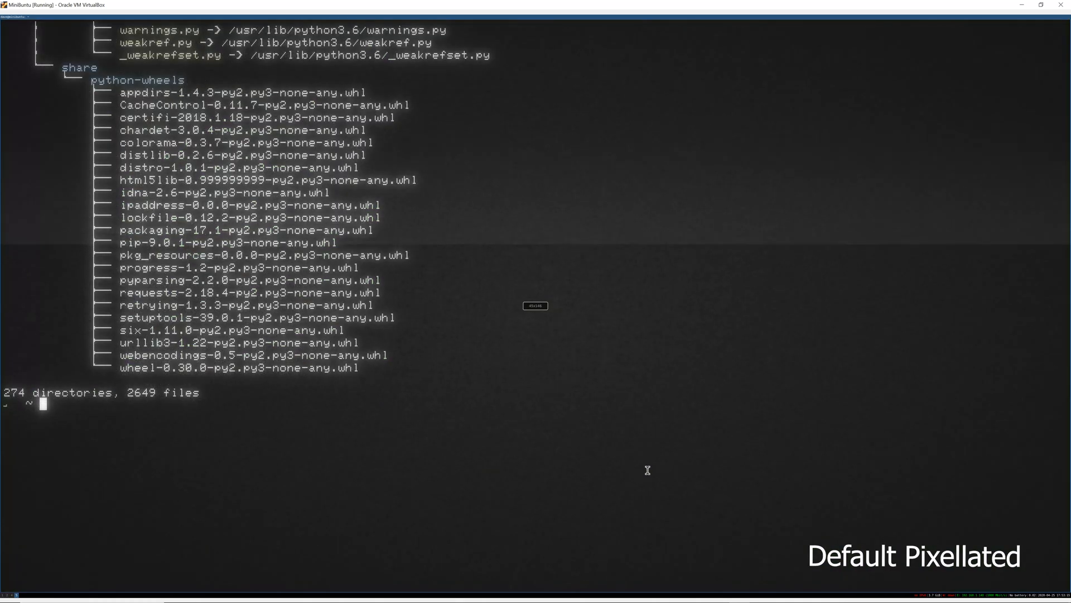
pyautogui.moveTo(591, 413)
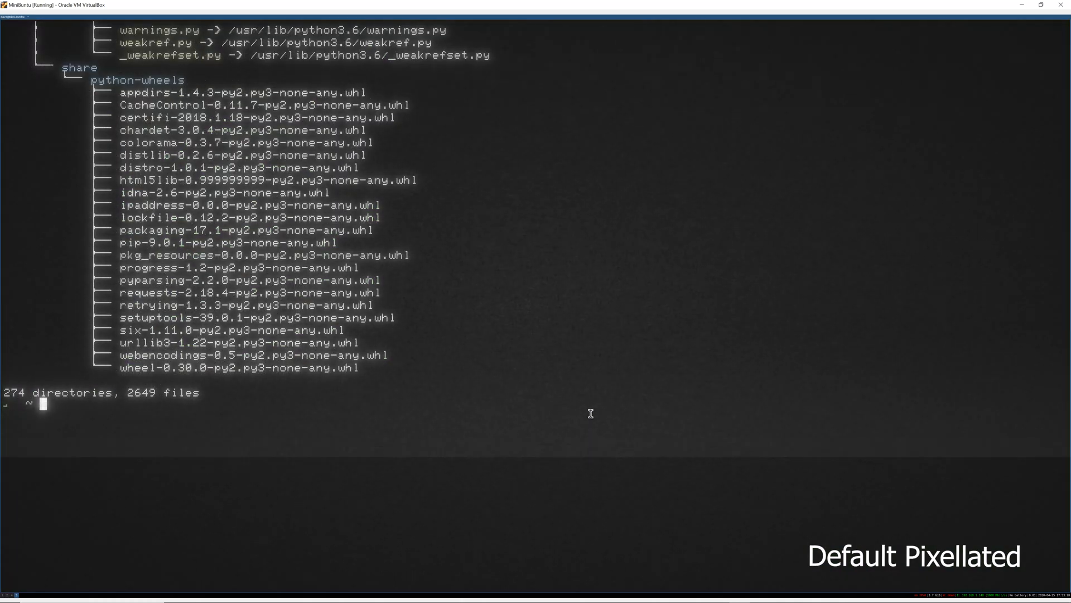
# Add the comment '# old school.' and start vim on code/bundlescraper/ with tab completion
pyautogui.write('# old school.')
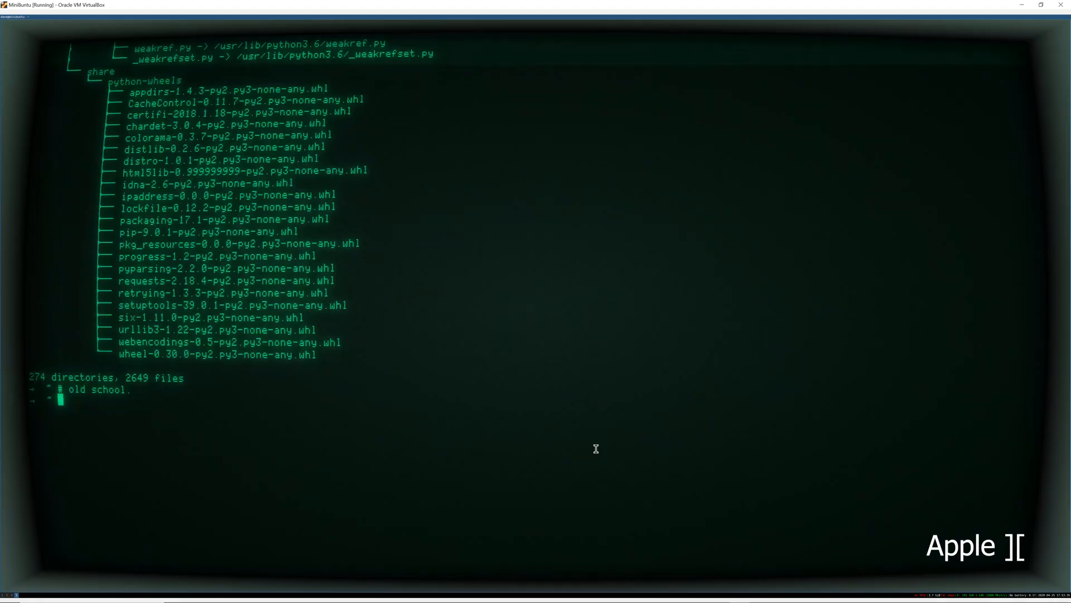
pyautogui.write('vim')
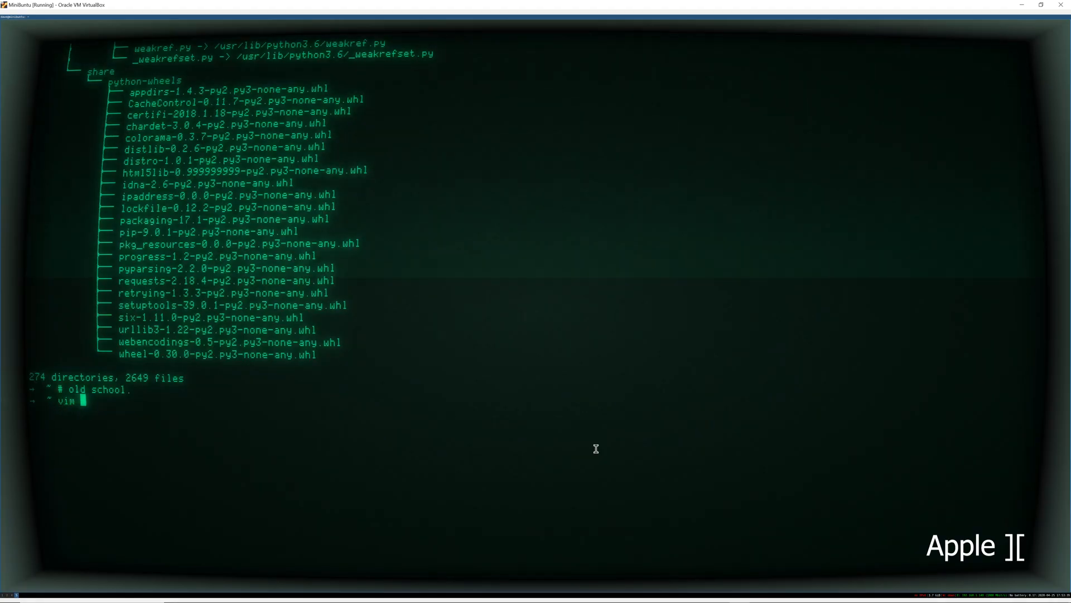
pyautogui.write('code/')
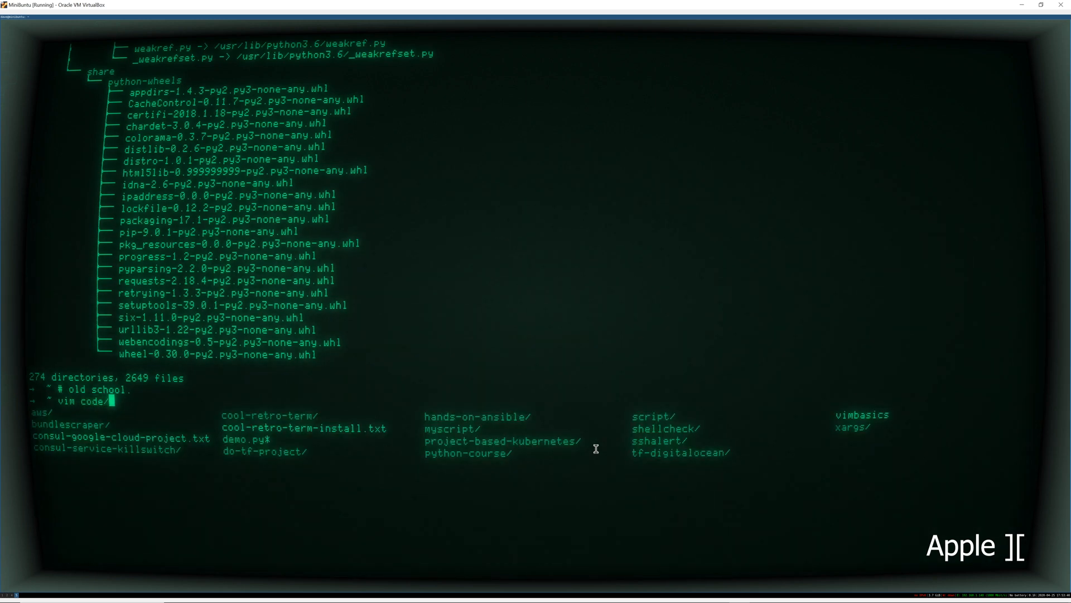
pyautogui.write('bundlescraper/')
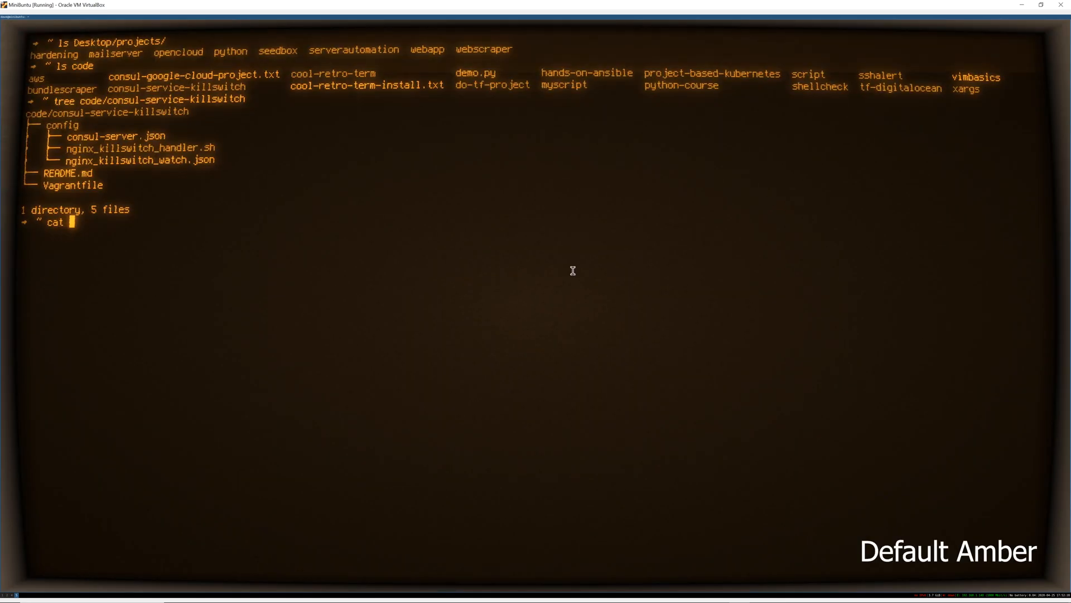
# Enter code/vimbasics, switch to the Futuristic profile and open do-tf-project in vim
pyautogui.write('code/vimbasics')
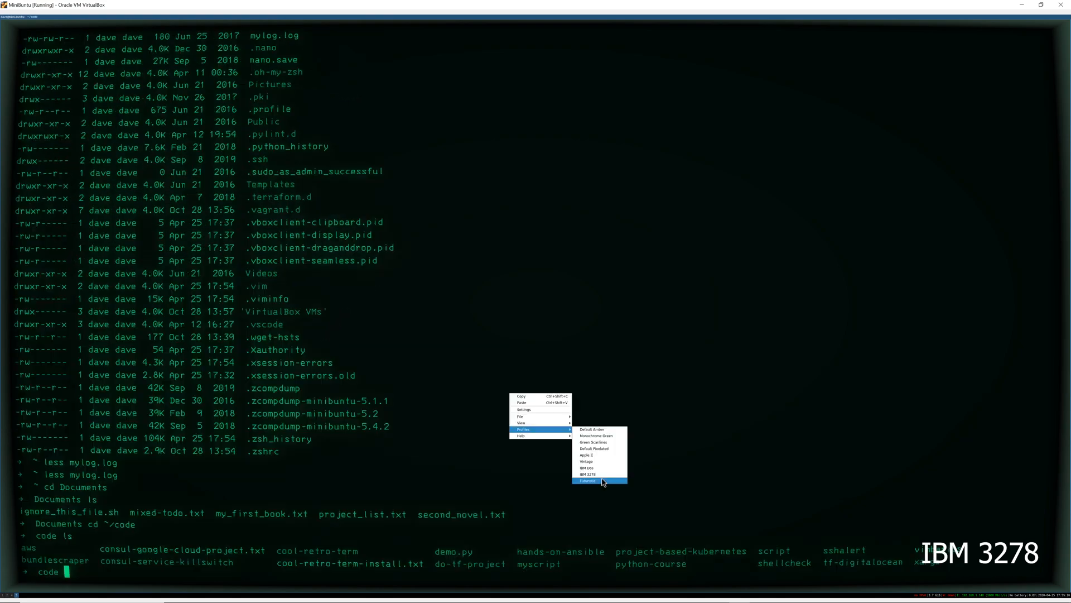
pyautogui.click(586, 480)
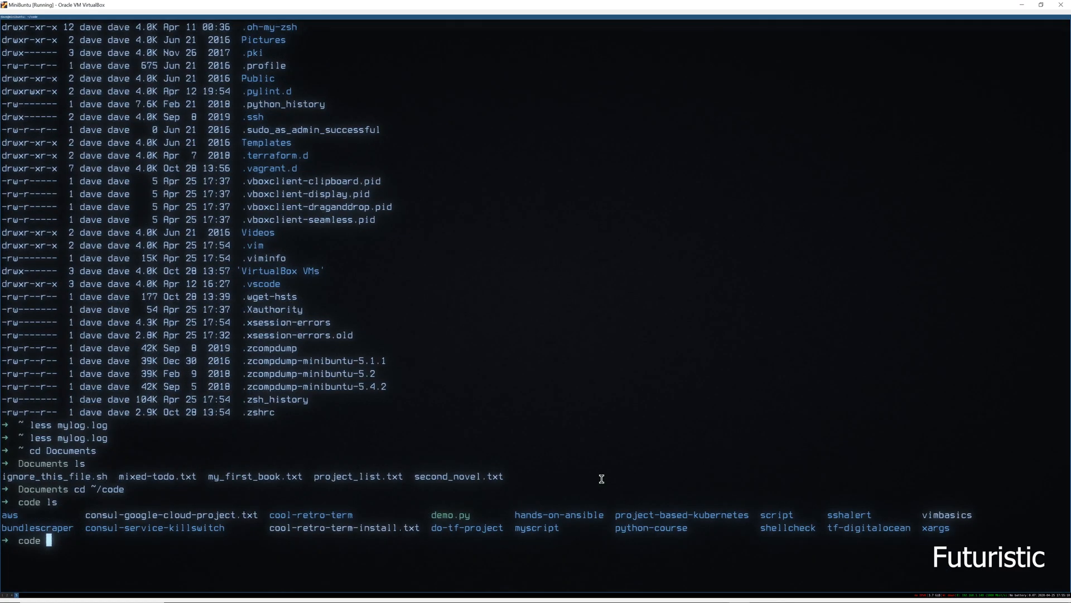
pyautogui.write('vim do-tf-project/')
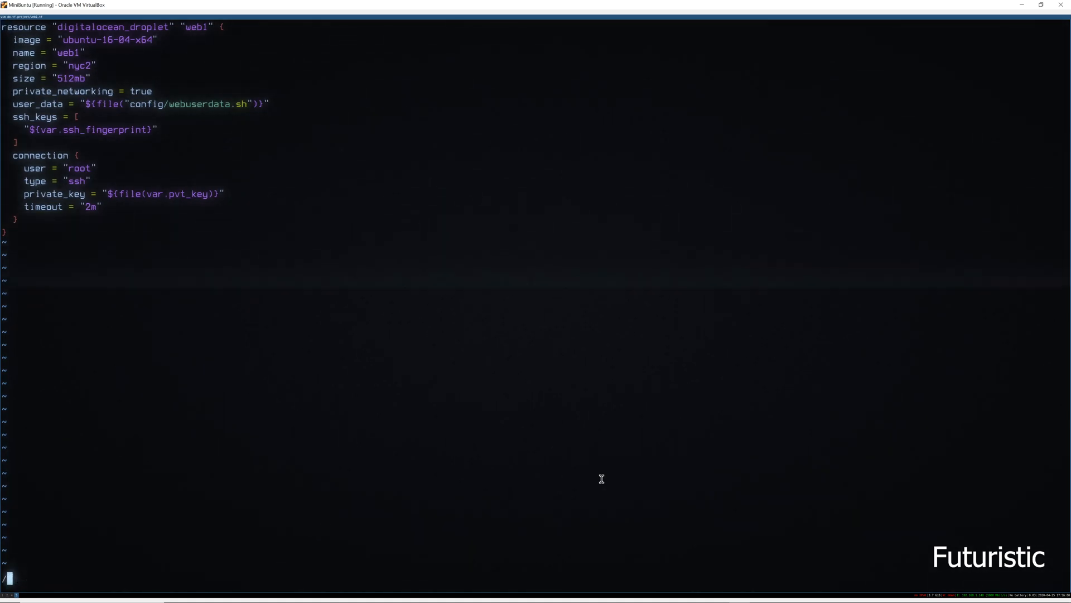
# Search the Terraform file for 'conn' to find the connection block
pyautogui.write('/conn')
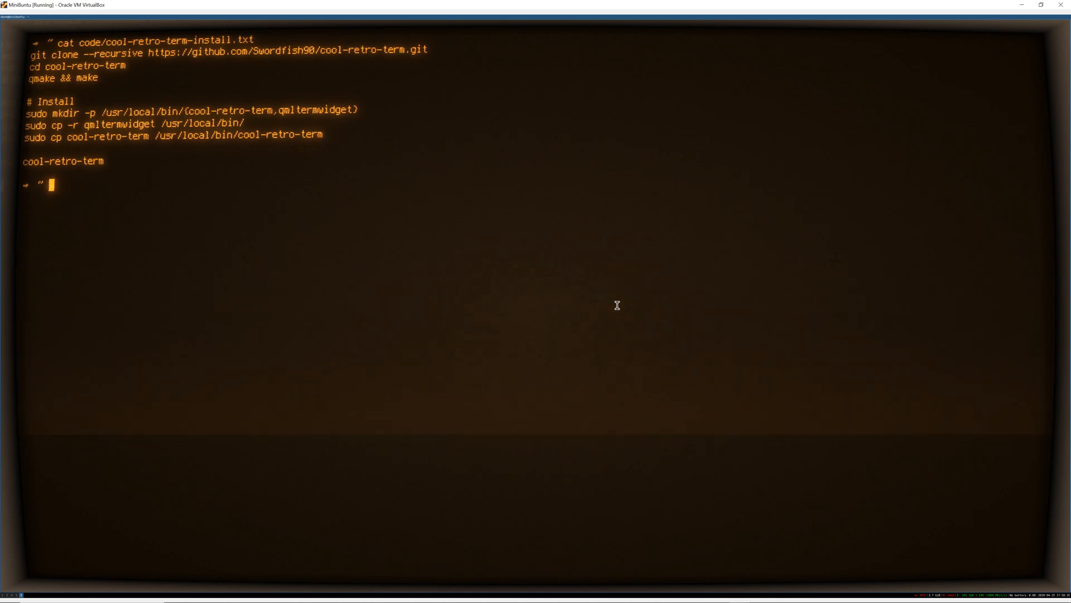
pyautogui.moveTo(241, 276)
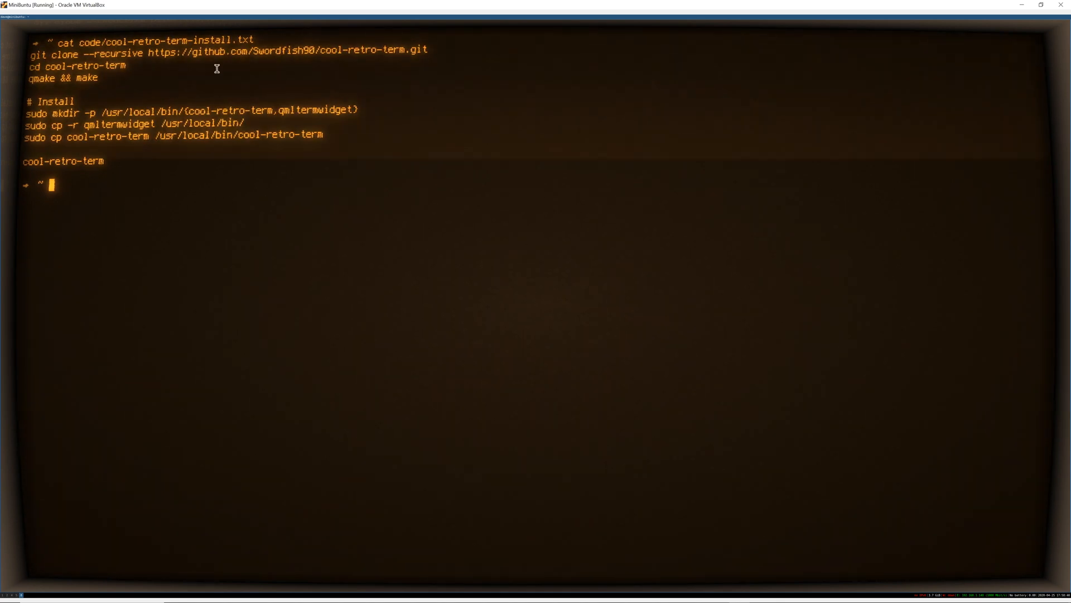
# Add a shell comment noting cool-retro-term requires build-essential
pyautogui.doubleClick(287, 50)
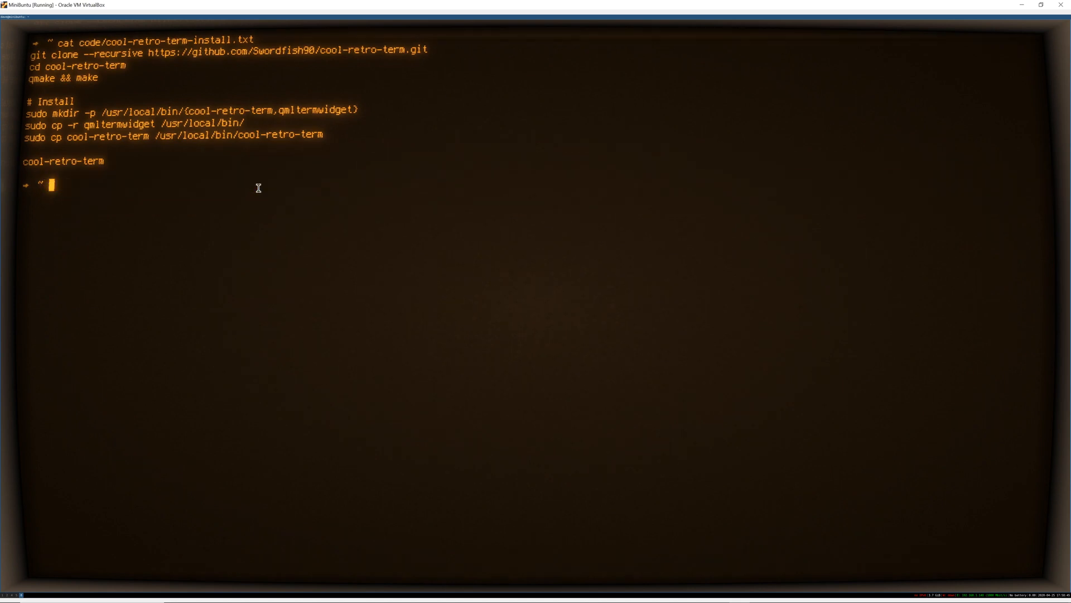
pyautogui.write('# cr')
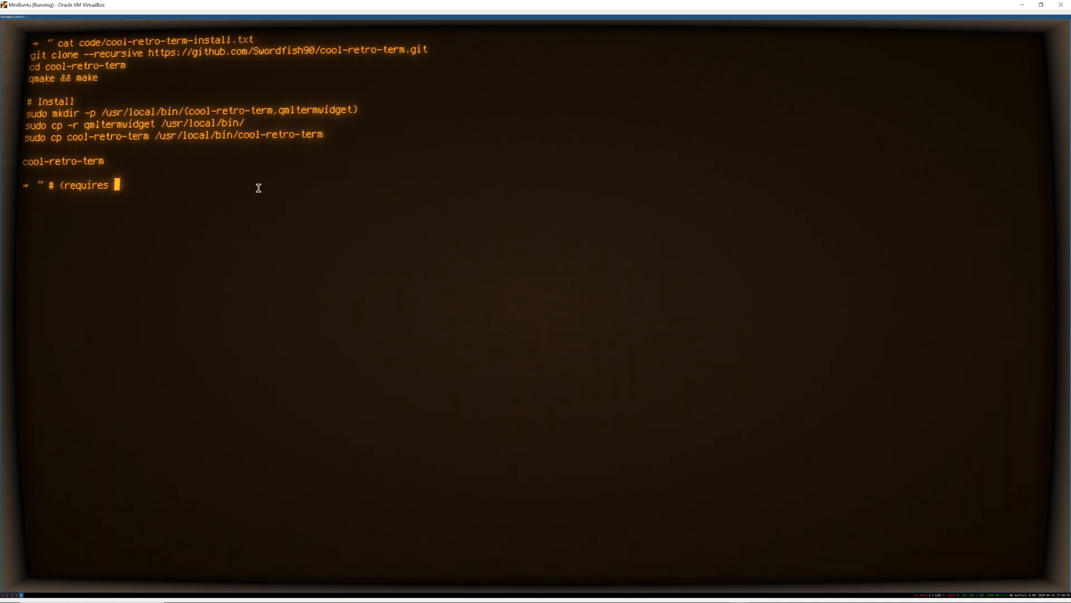
pyautogui.write('build-e')
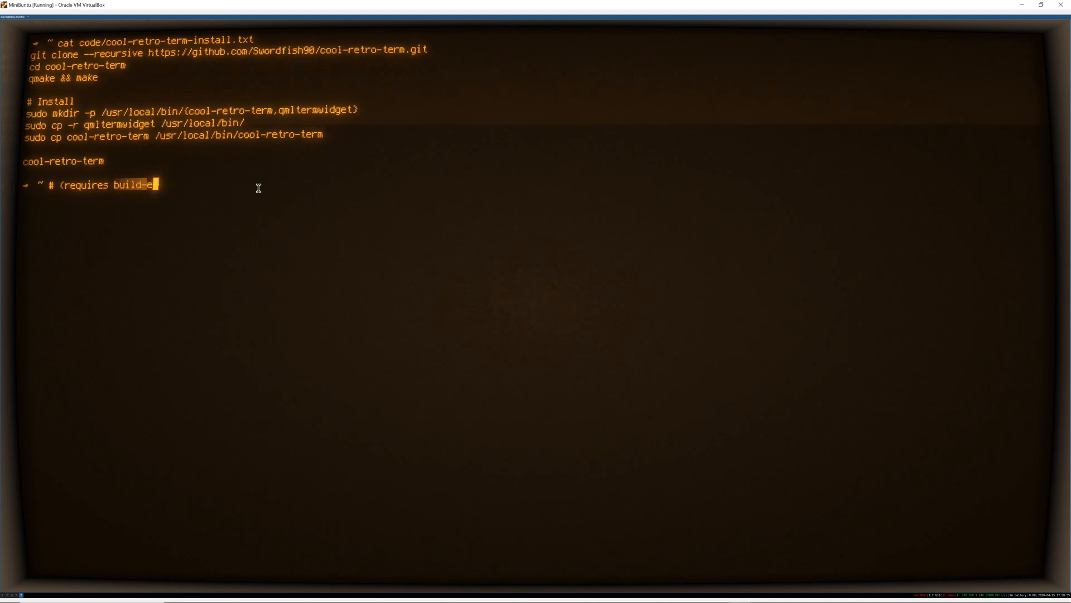
pyautogui.write('ssential)')
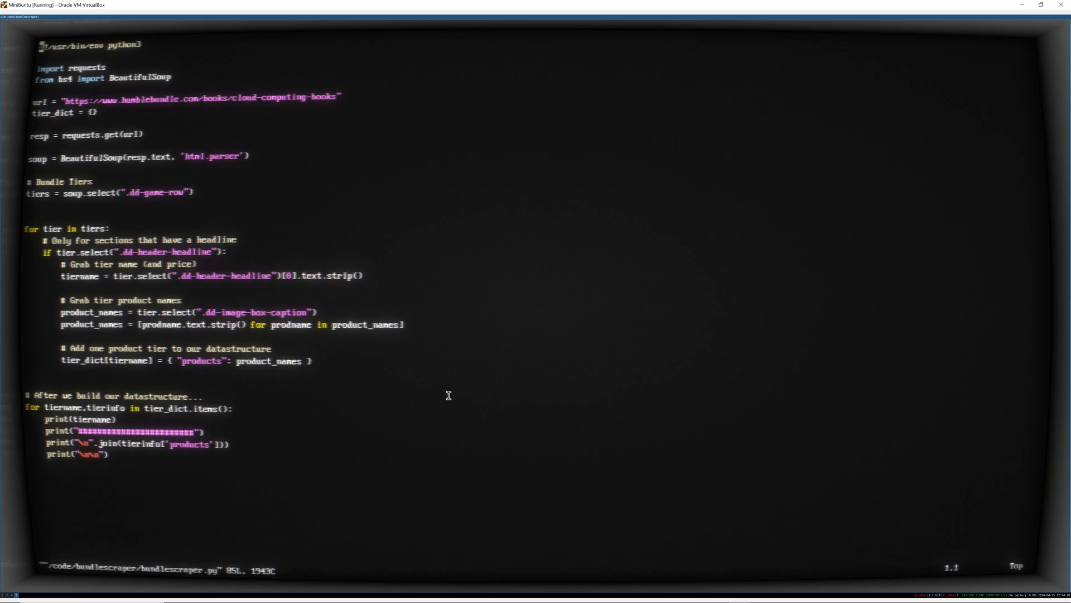
# Switch profile and write '# this is actually quite beautiful -- "futuristic, eh?"' in web1.tf
pyautogui.rightClick(449, 395)
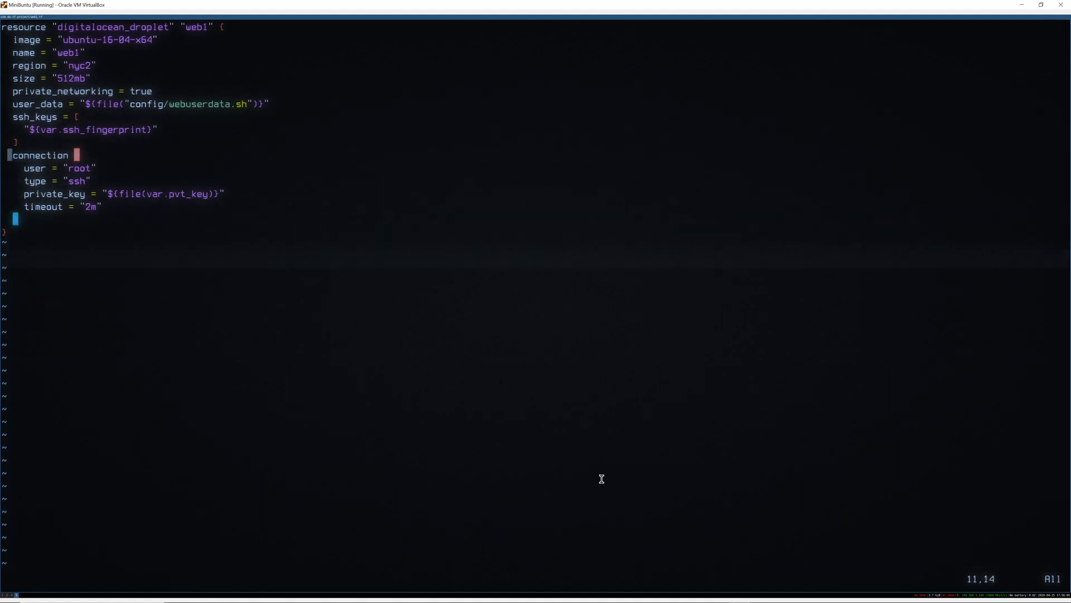
pyautogui.press('i')
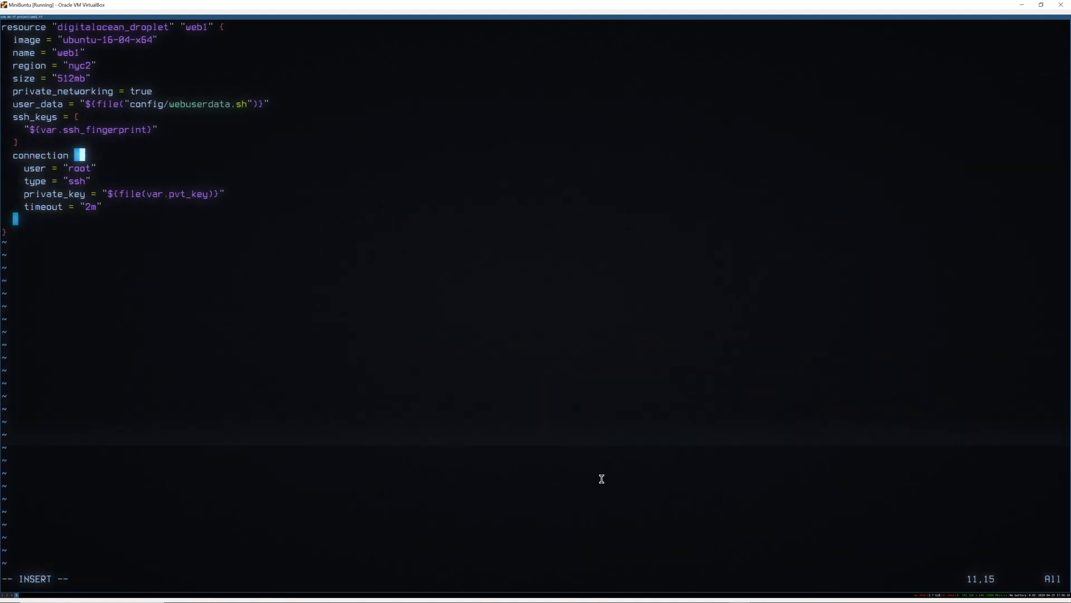
pyautogui.write('# this is actually')
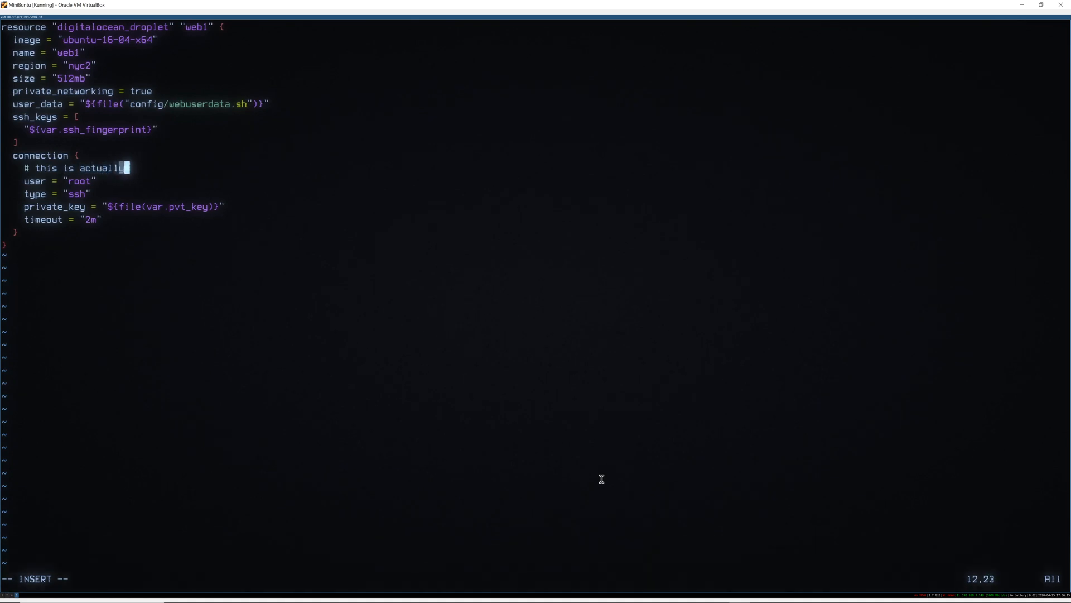
pyautogui.write('quite beautiful --')
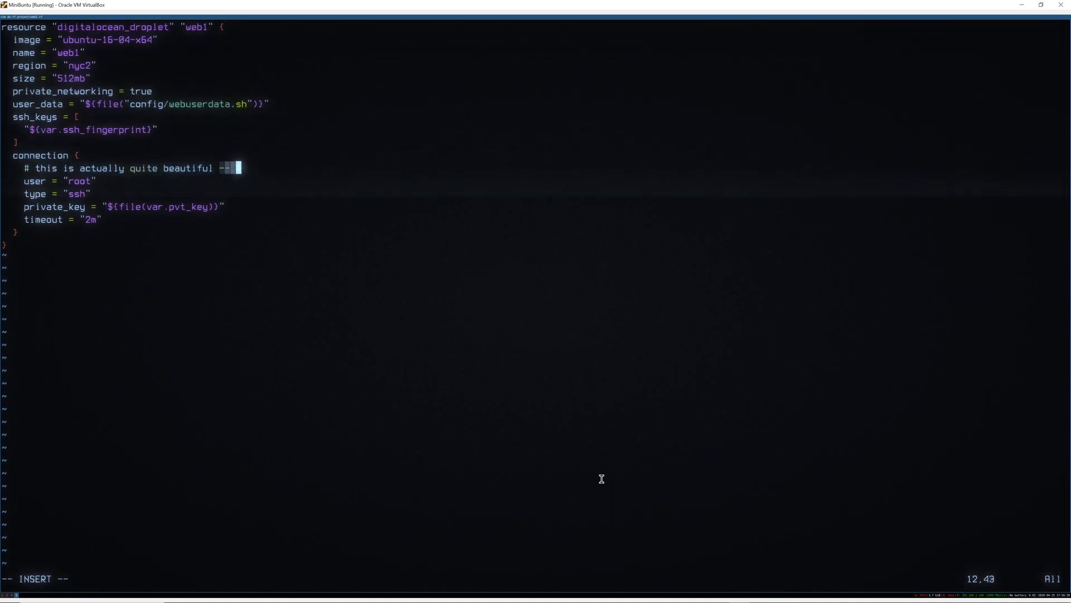
pyautogui.write('"futuristic')
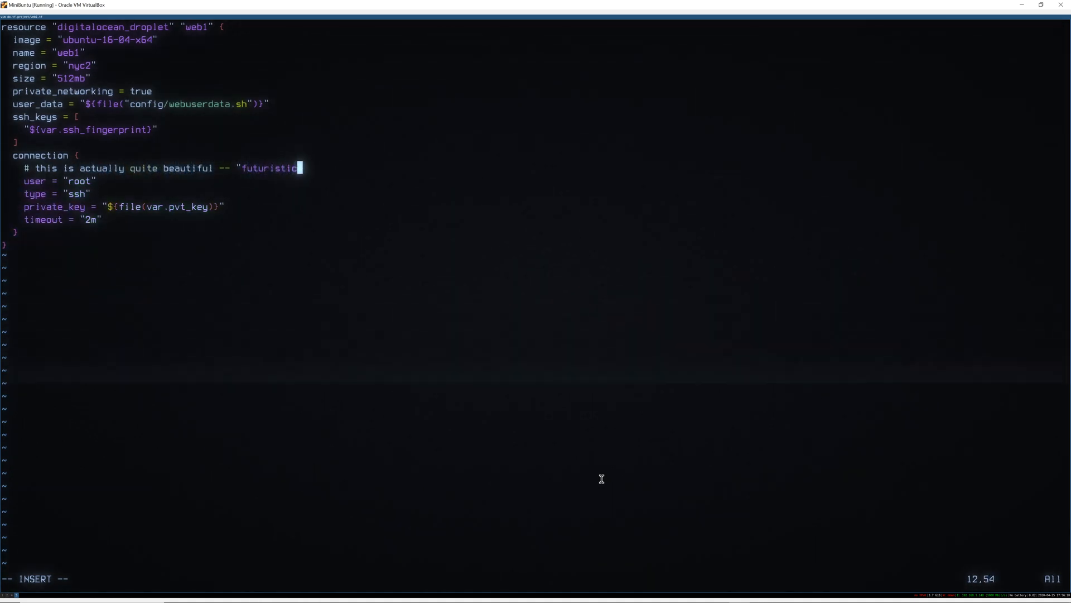
pyautogui.write(', eh?"')
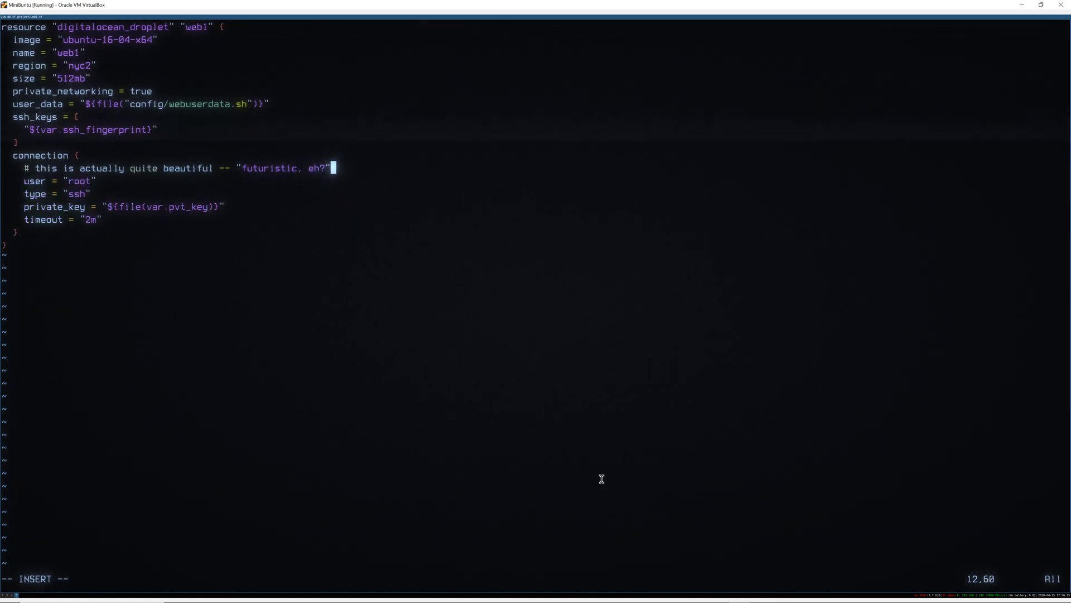
# Add 'TODO FOO BAR' and quit vim with :q! discarding the changes
pyautogui.write('TODO FOO')
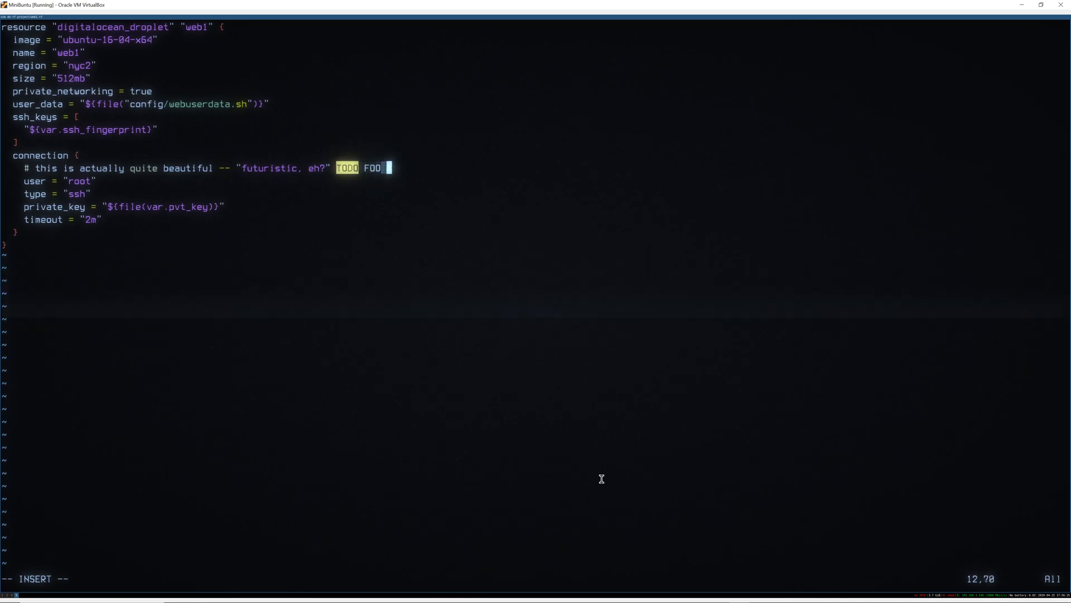
pyautogui.write('BAR')
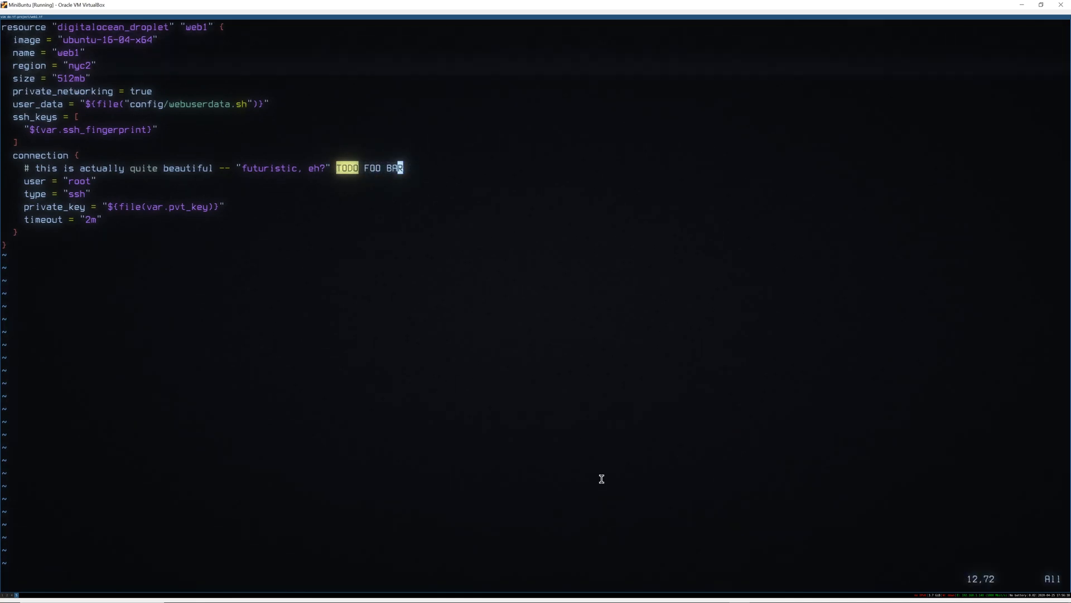
pyautogui.write(':q!')
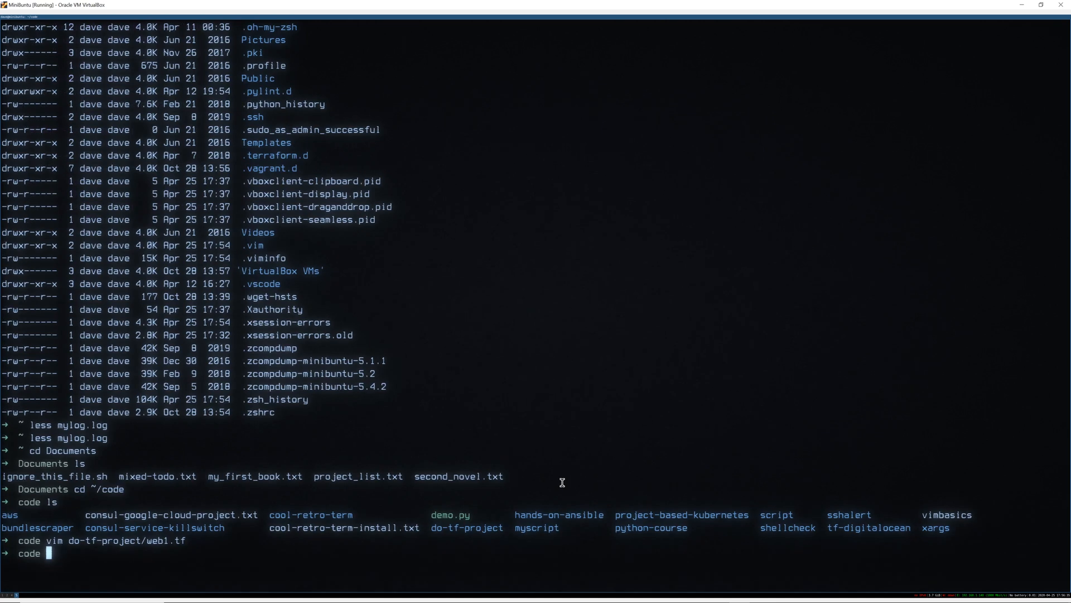
# Return to the amber profile, comment '# I see why this is', then cancel the htop search
pyautogui.rightClick(585, 403)
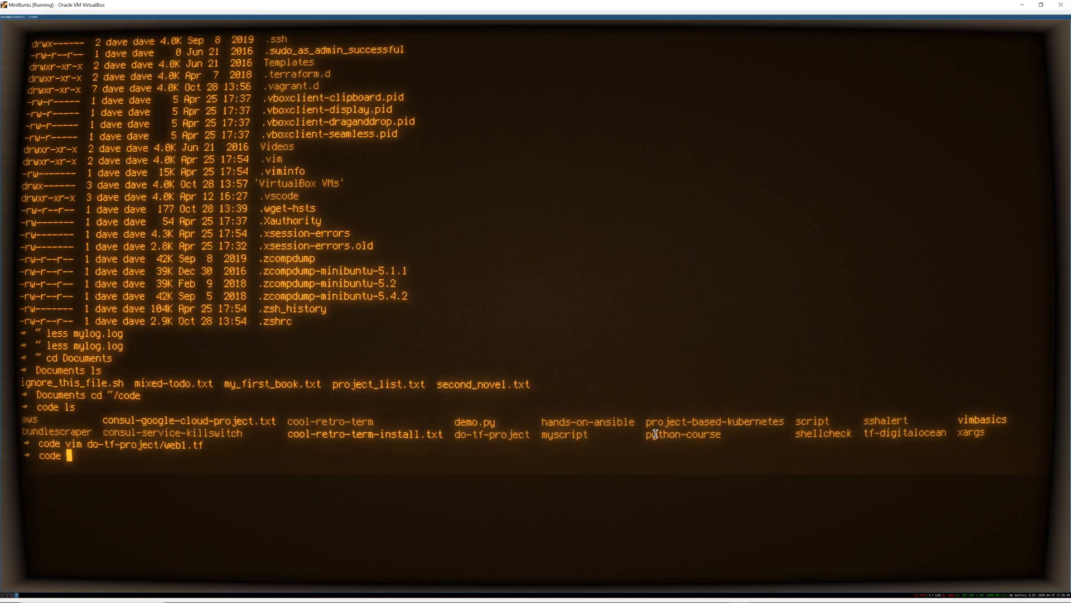
pyautogui.write('# I see why this is')
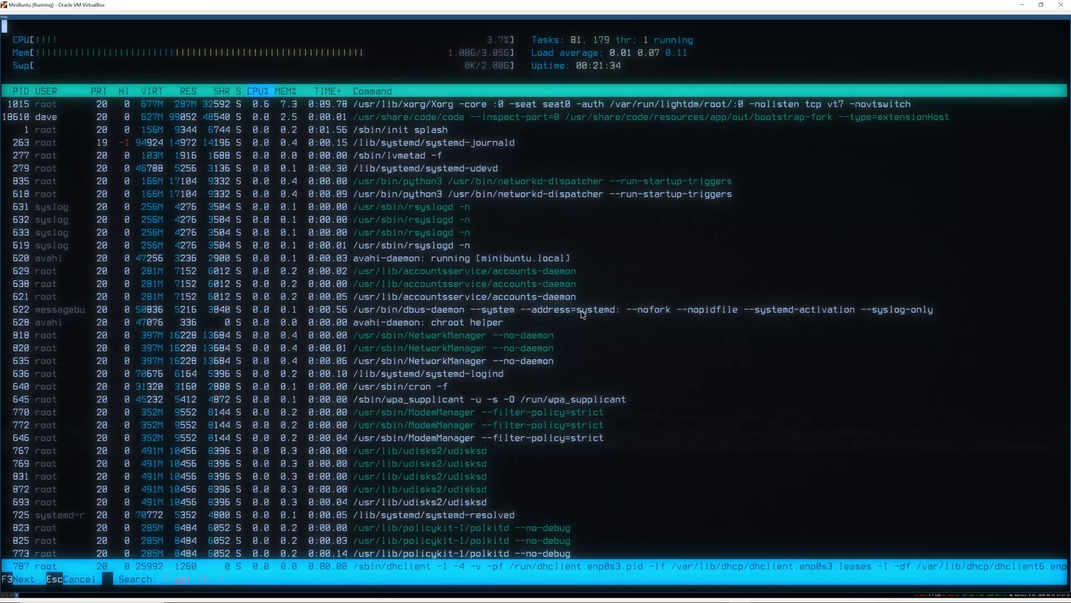
pyautogui.press('Escape')
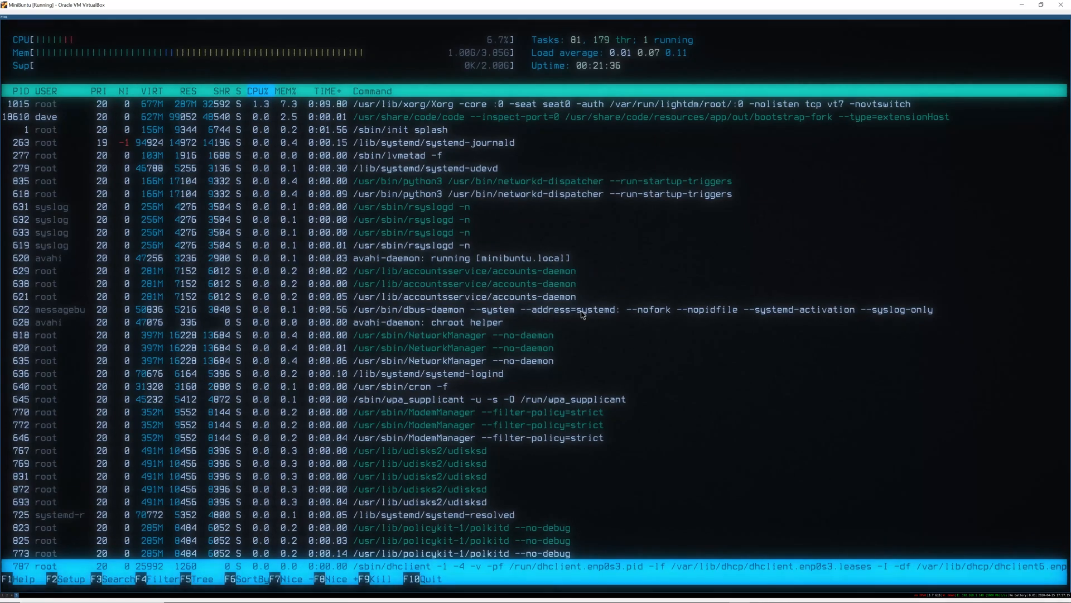